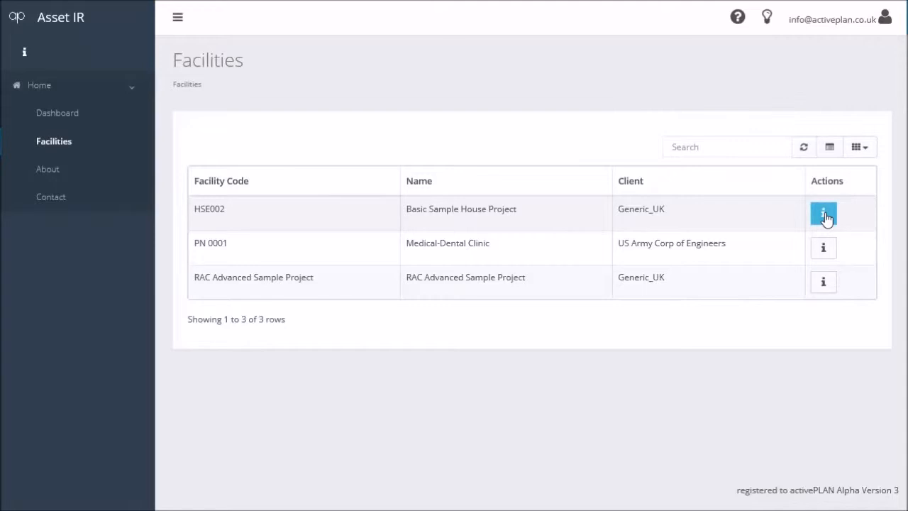
# - Export facility HSE002 (Basic Sample House Project) as a COBie Excel spreadsheet download
pyautogui.click(823, 212)
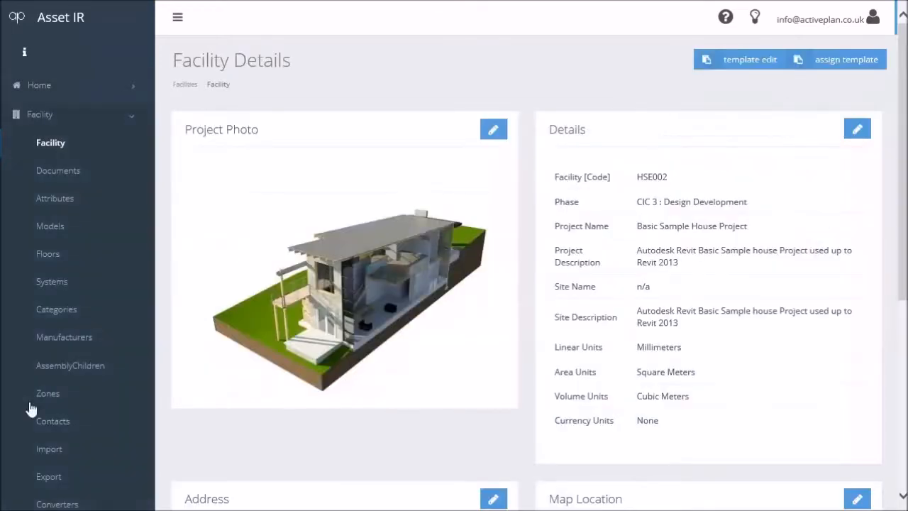
pyautogui.click(48, 477)
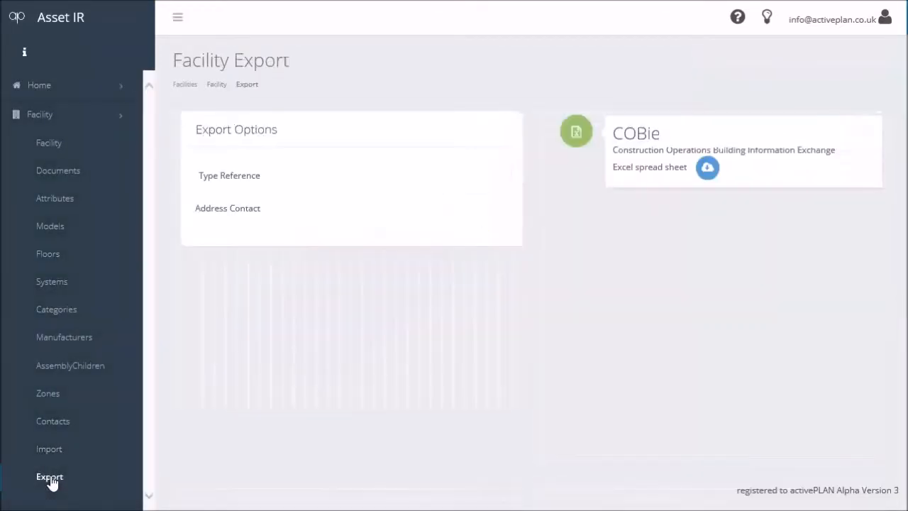
pyautogui.click(707, 167)
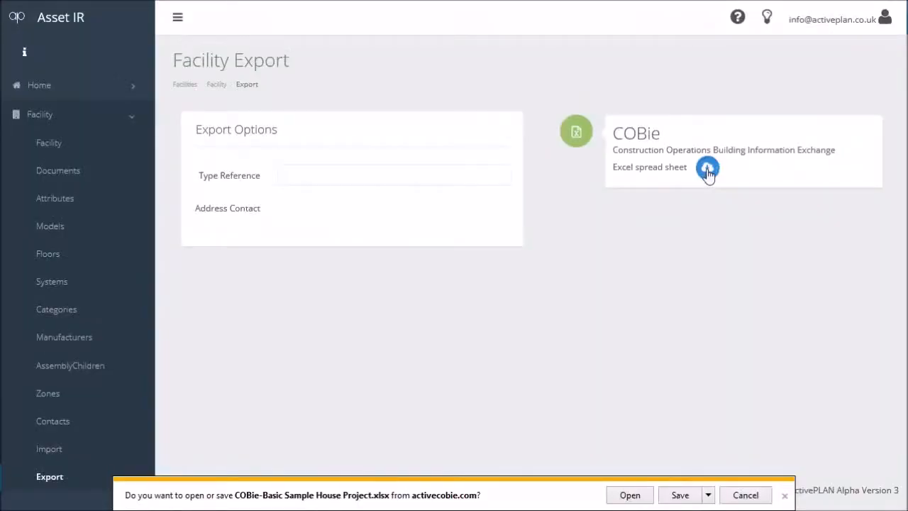
# - Show the Attribute worksheet of the downloaded COBie workbook in Excel
pyautogui.click(630, 494)
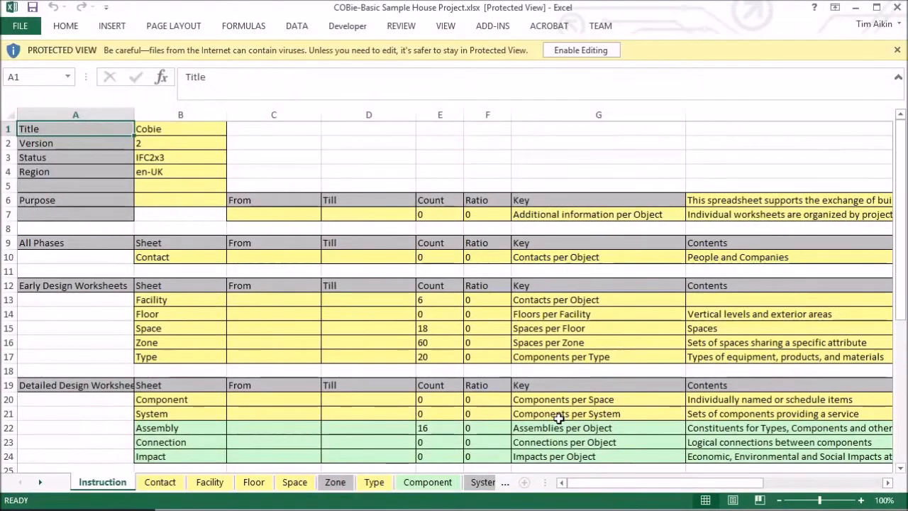
pyautogui.click(40, 482)
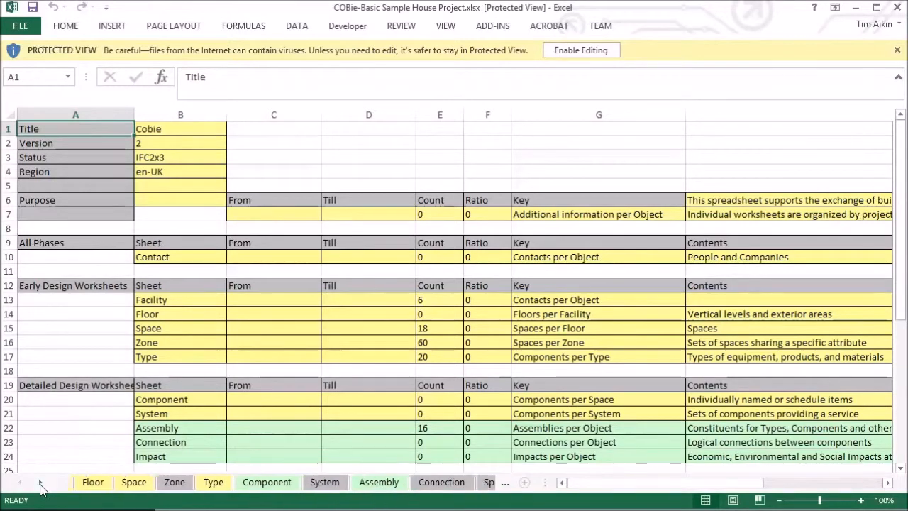
pyautogui.click(41, 483)
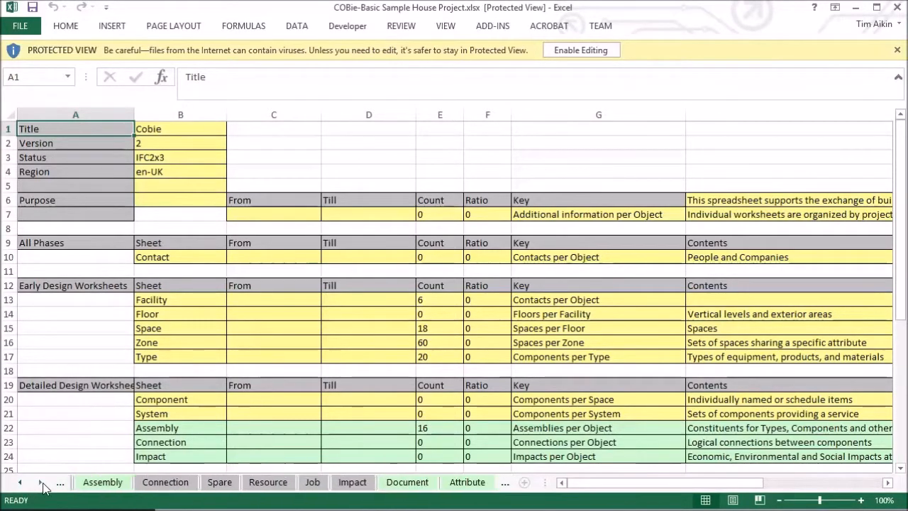
pyautogui.click(338, 483)
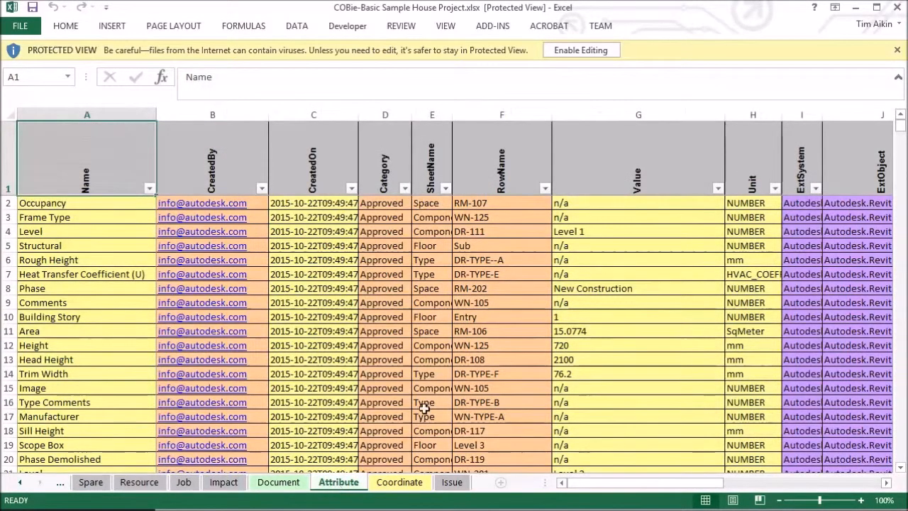
pyautogui.click(431, 114)
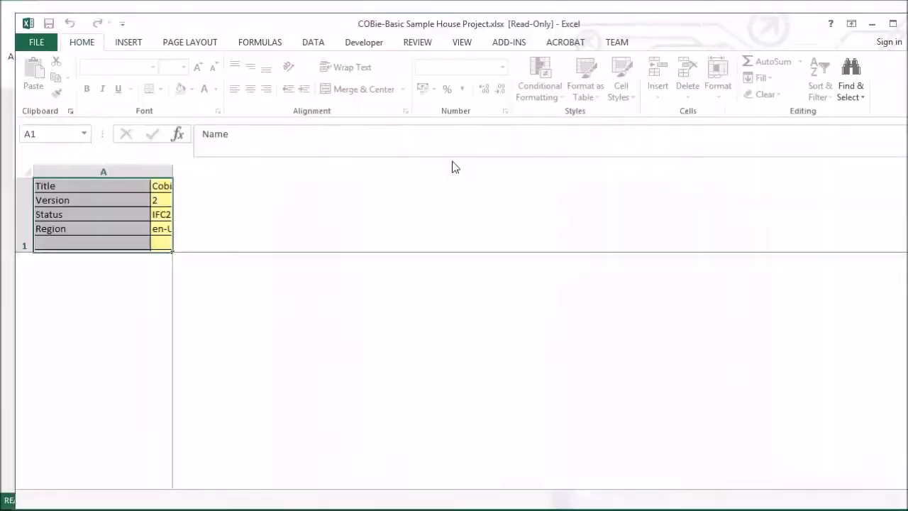
# - Filter the SheetName column to Facility rows only
pyautogui.click(462, 244)
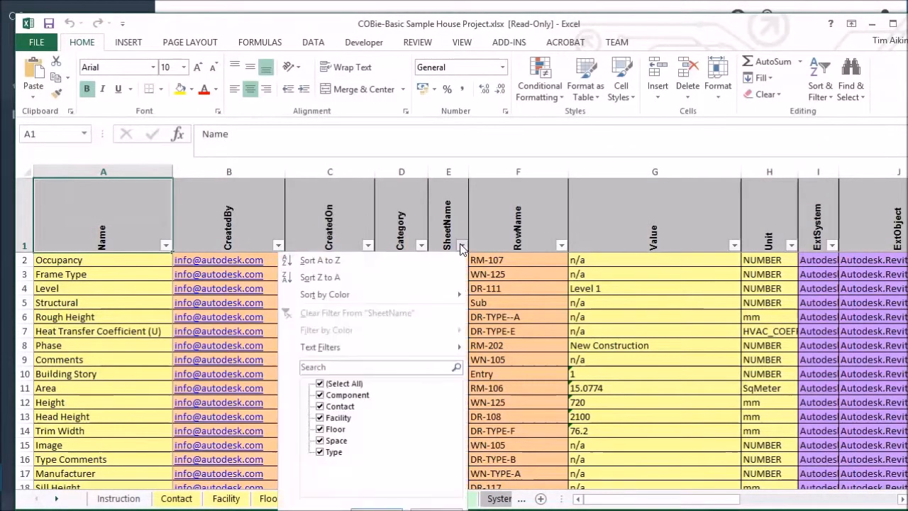
pyautogui.click(344, 383)
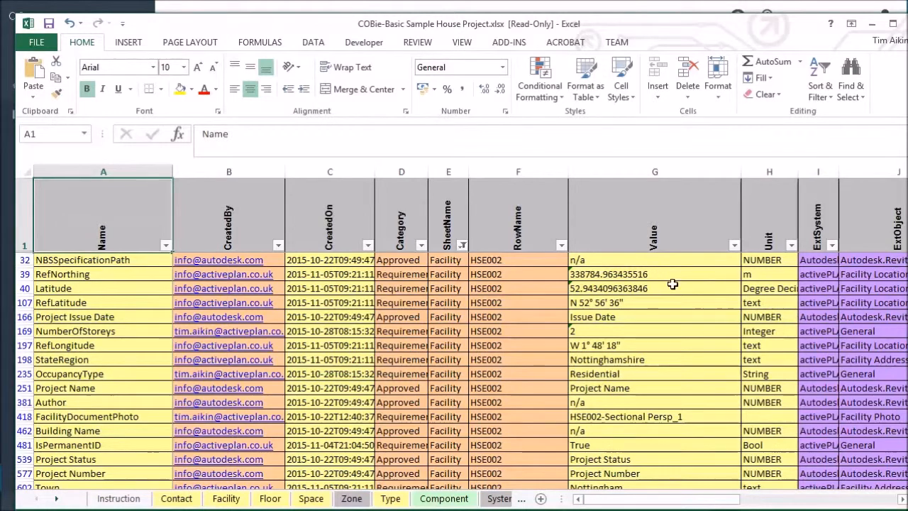
pyautogui.moveTo(616, 274)
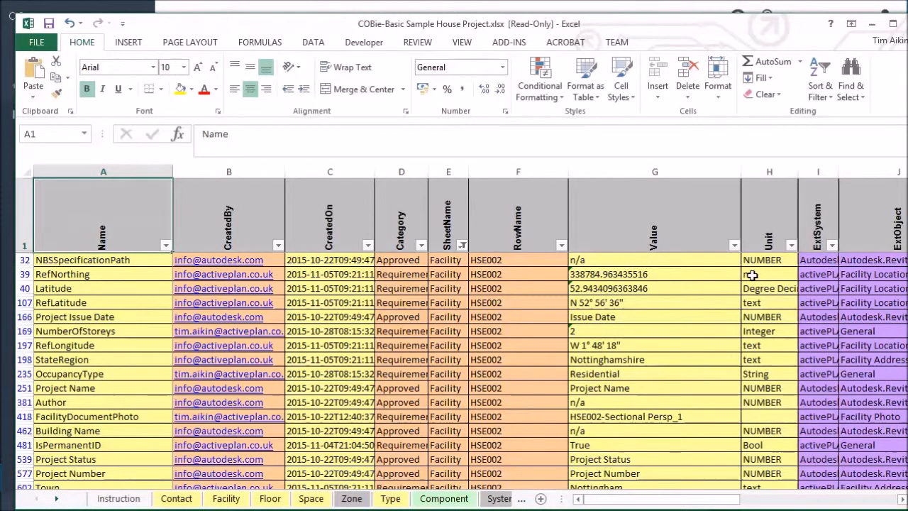
pyautogui.click(769, 302)
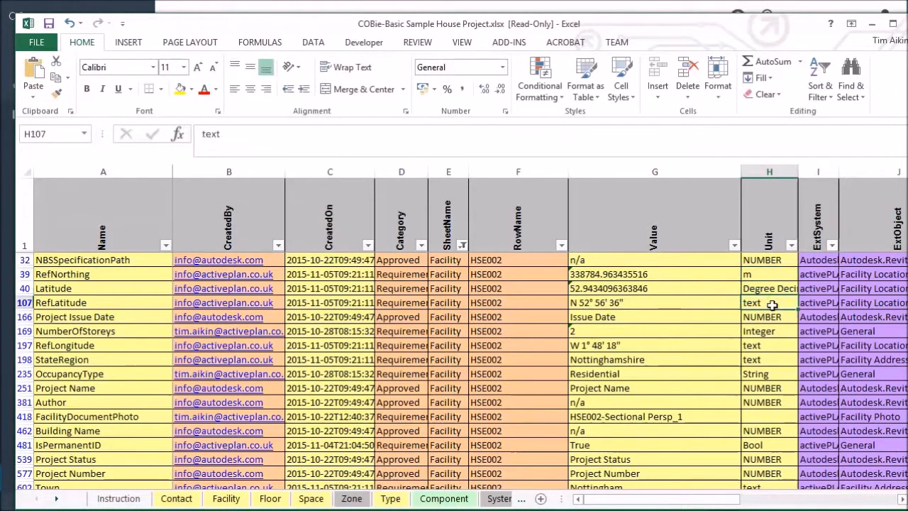
pyautogui.click(652, 302)
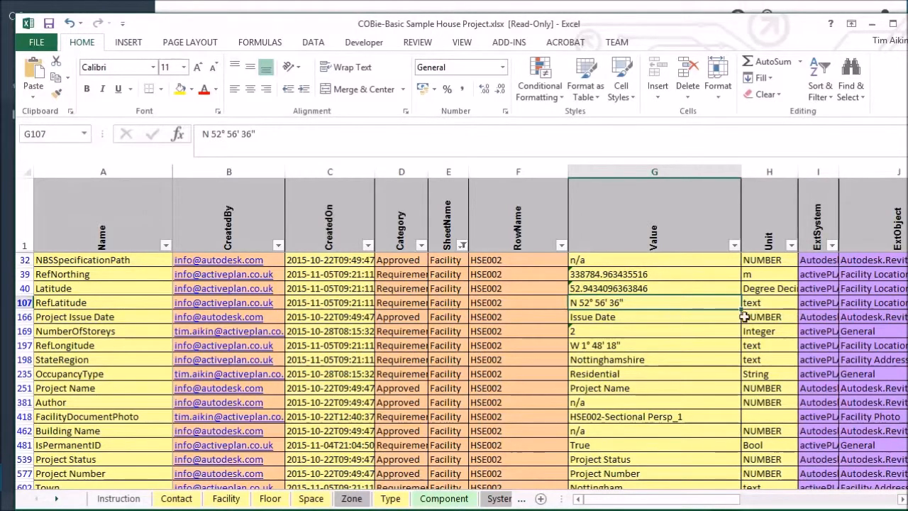
pyautogui.moveTo(627, 311)
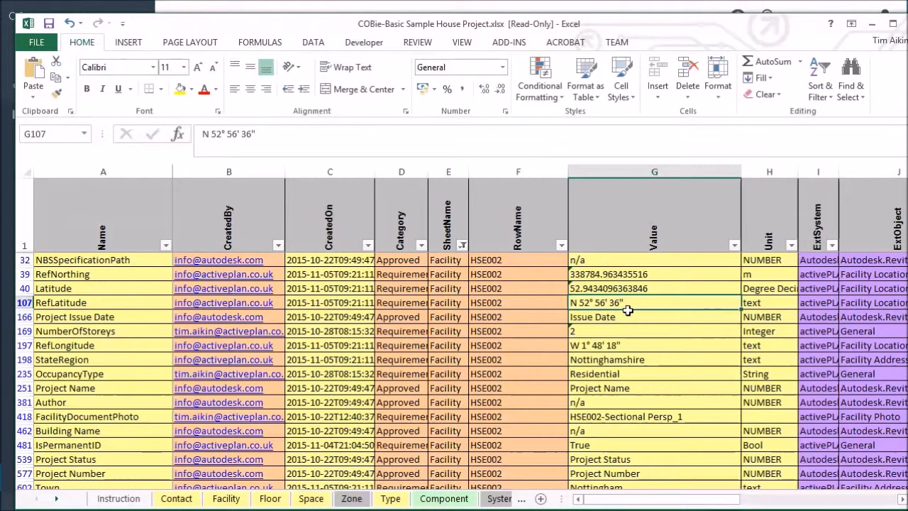
pyautogui.moveTo(792, 318)
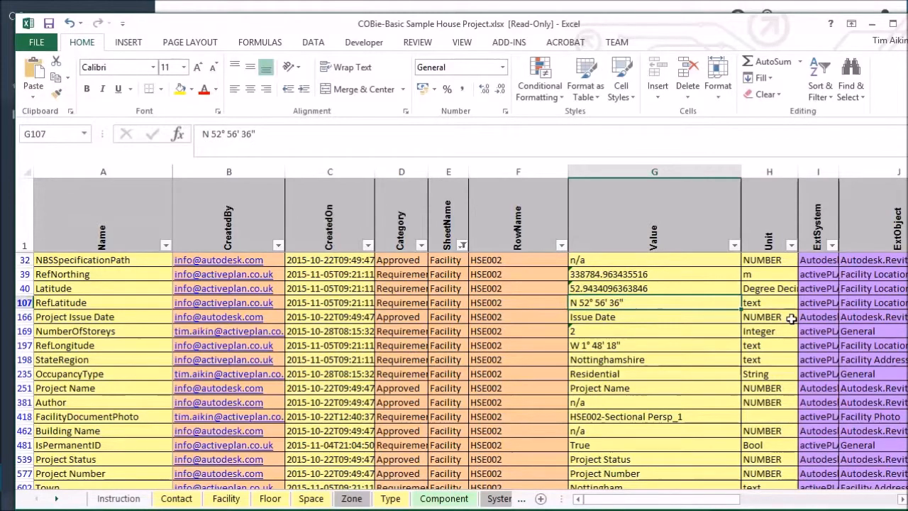
pyautogui.scroll(-3)
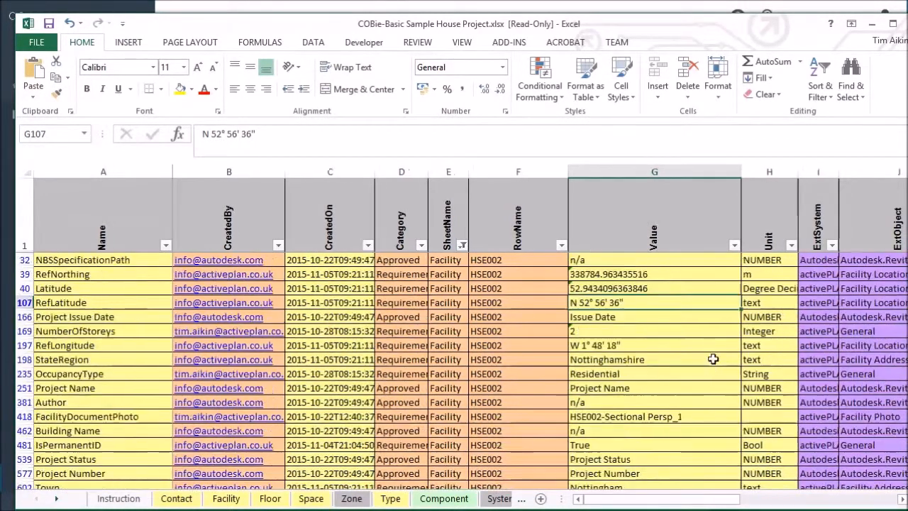
pyautogui.moveTo(62, 274)
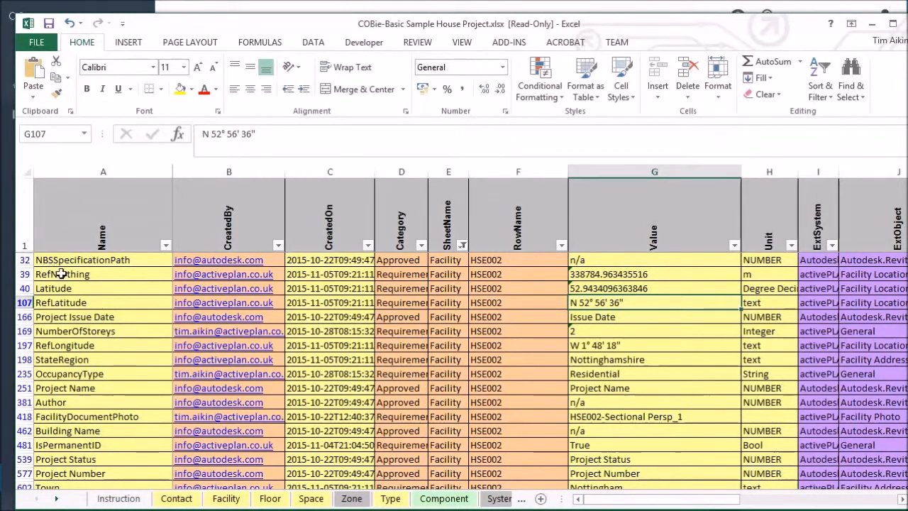
pyautogui.moveTo(207, 331)
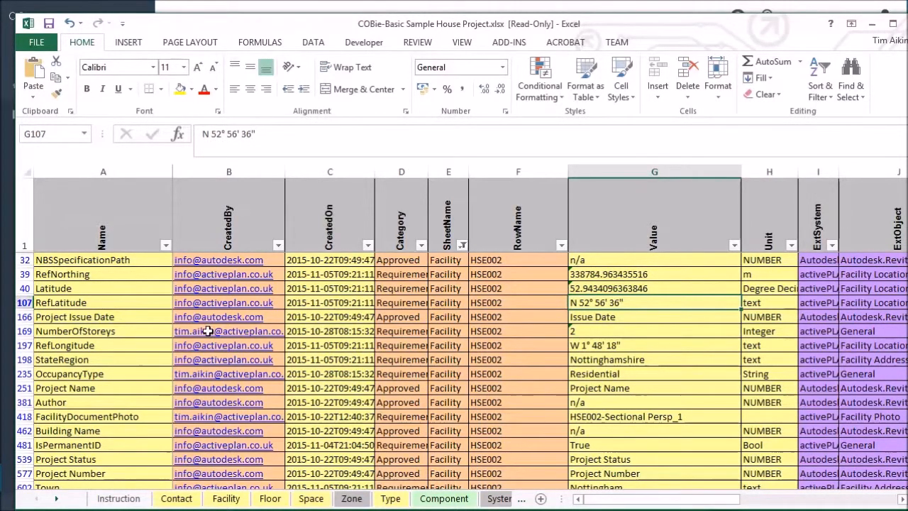
pyautogui.moveTo(190, 37)
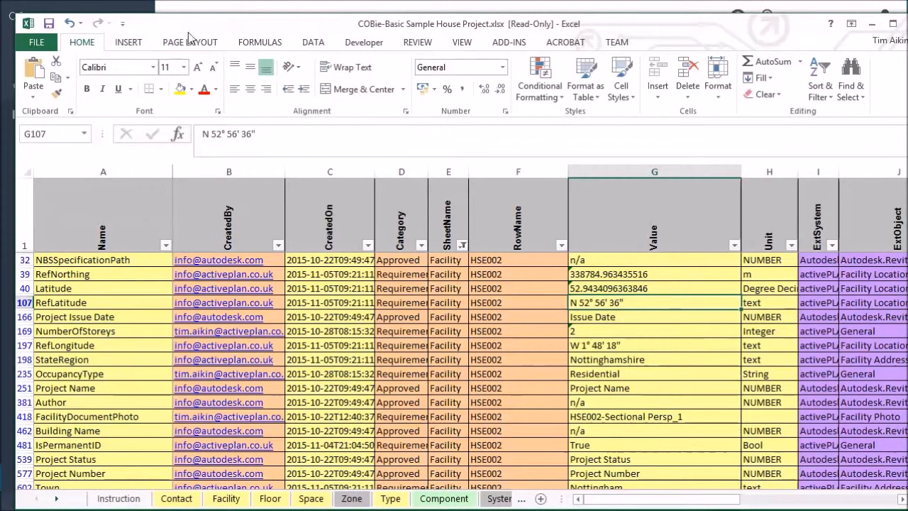